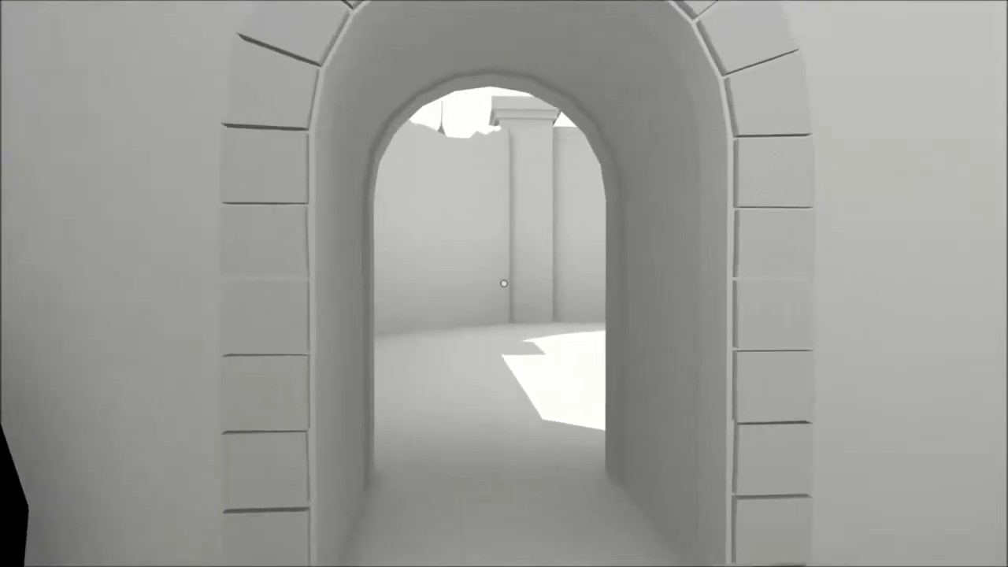
pyautogui.moveTo(504, 284)
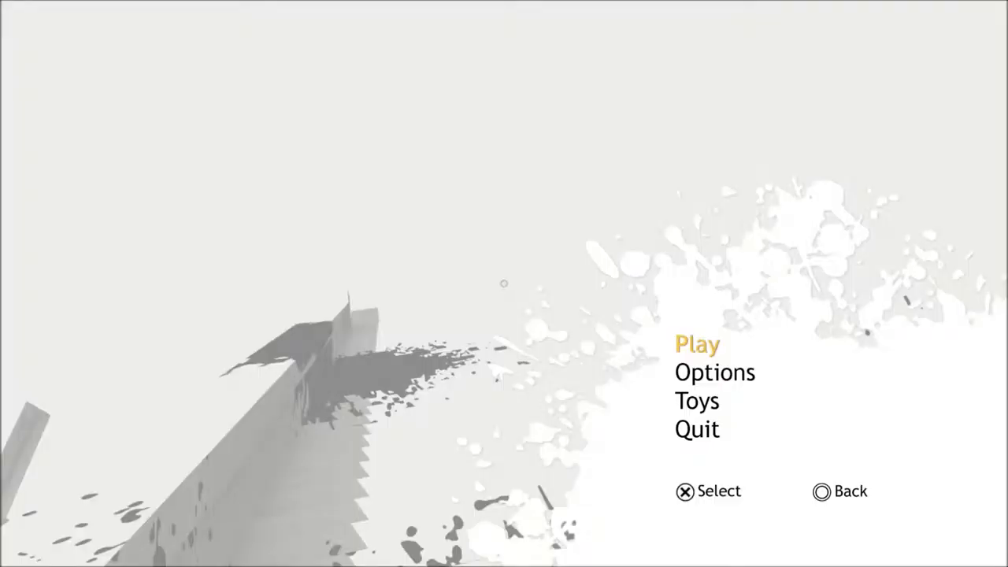
# - Browse the Toys shop list with 4 balloons available, then return to the main menu
pyautogui.click(696, 402)
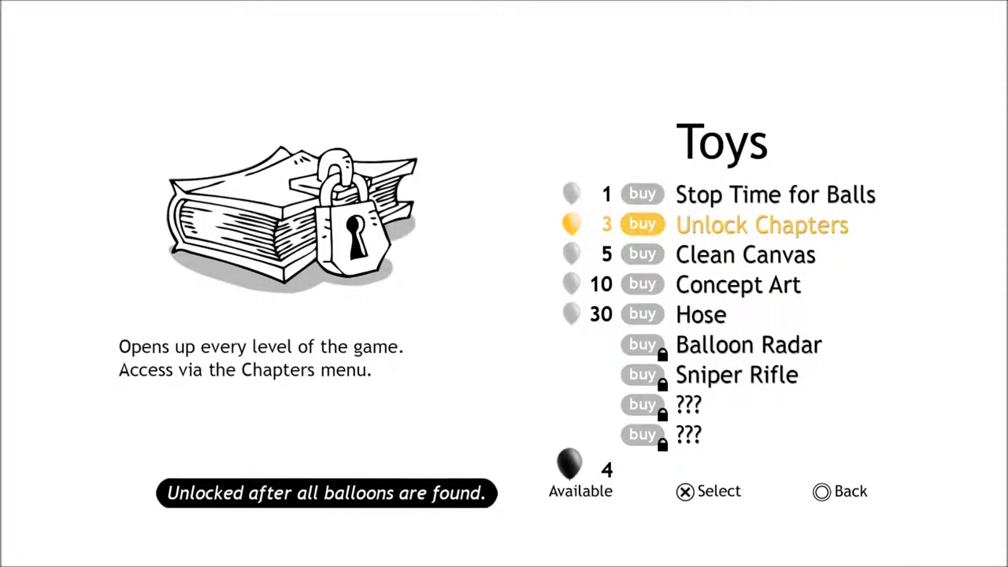
pyautogui.press('down')
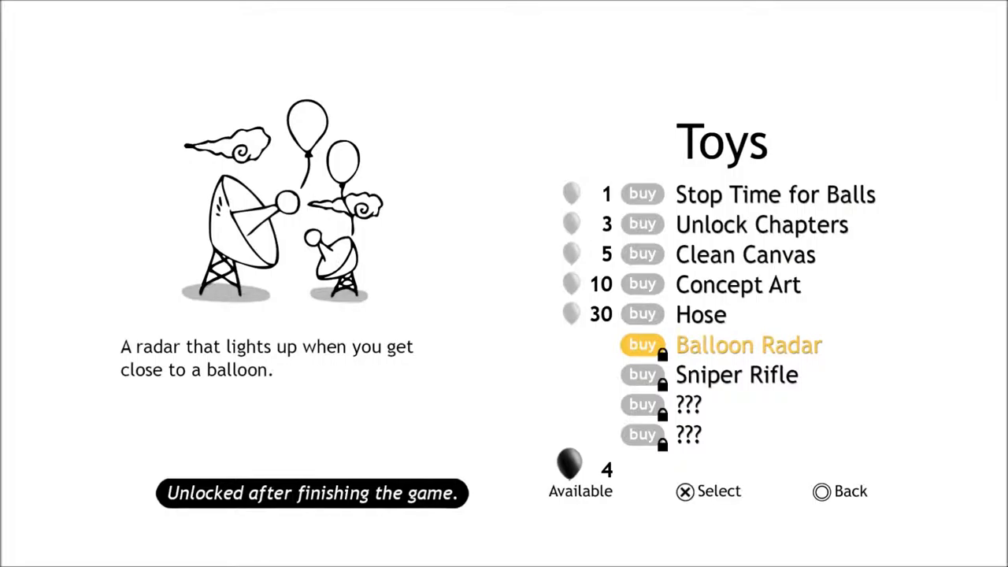
pyautogui.click(643, 345)
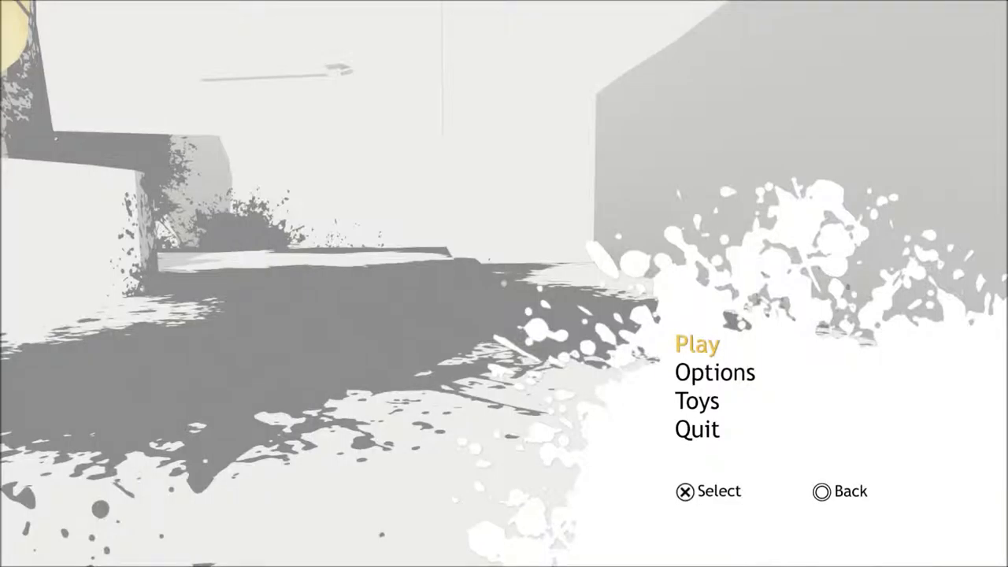
# - Browse the Toys shop showing 5 balloons available and the unlockable toy prices
pyautogui.click(696, 402)
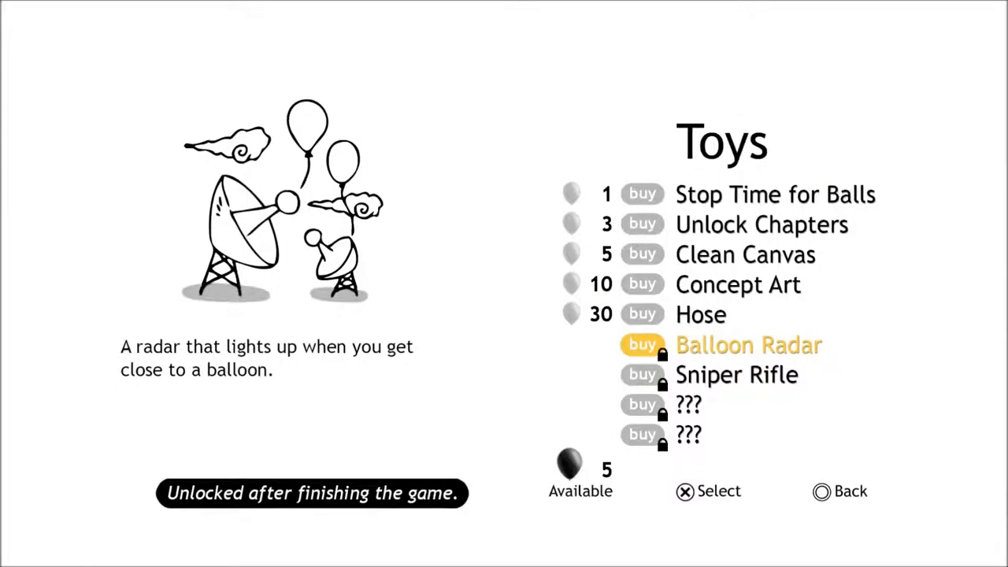
pyautogui.click(643, 344)
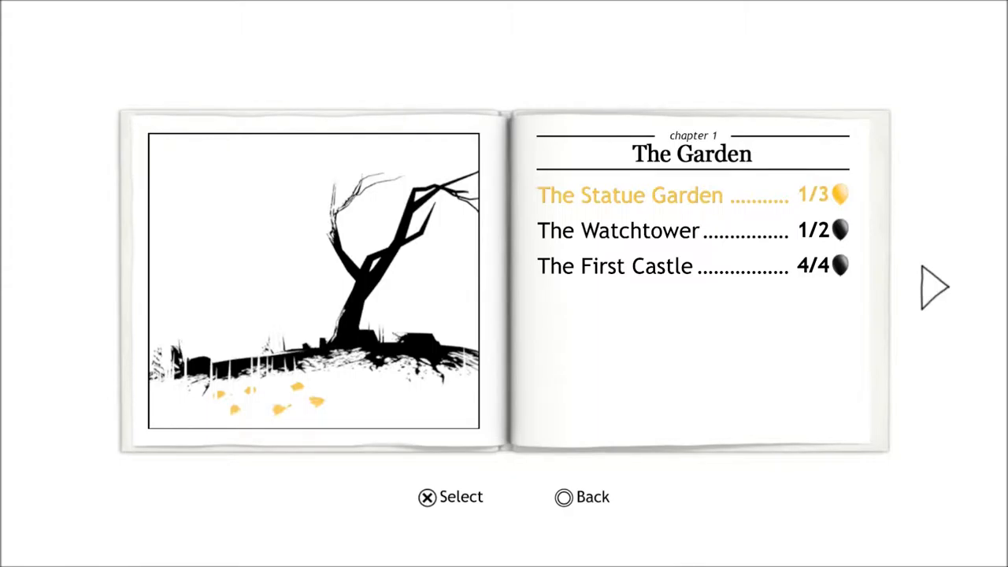
# - Move through The Garden level list, then turn the page to chapter 2, The Unfinished Empire
pyautogui.press('down')
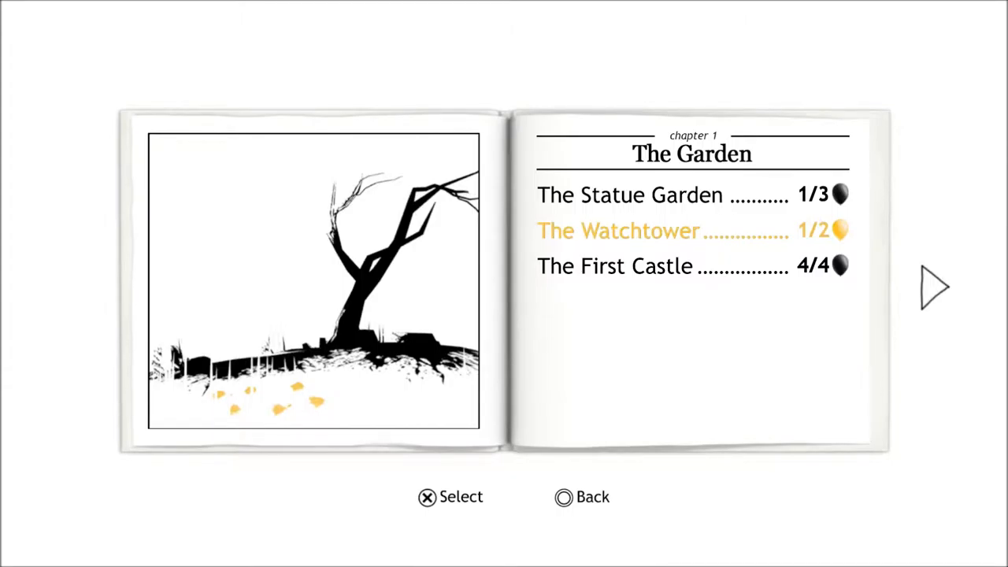
pyautogui.press('up')
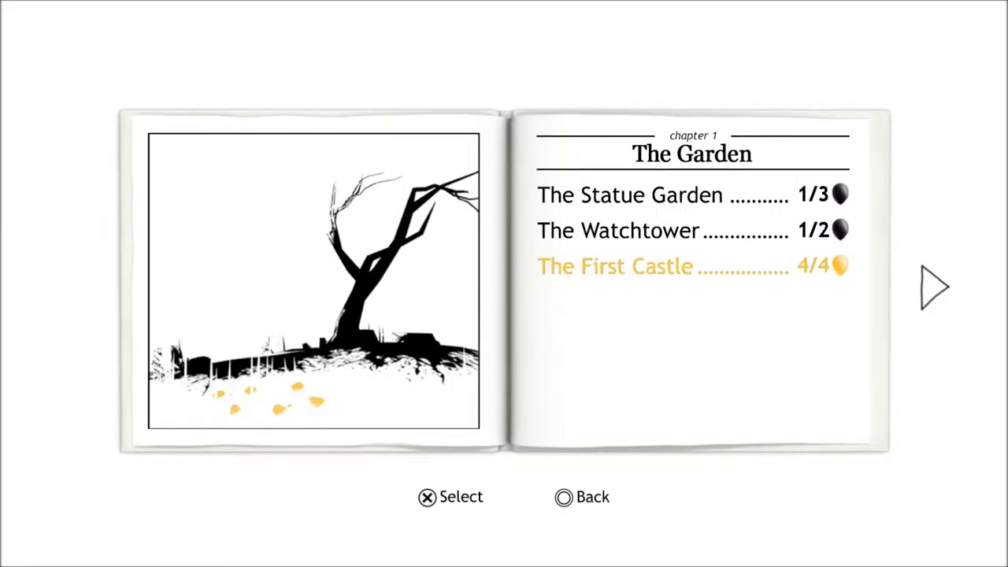
pyautogui.press('up')
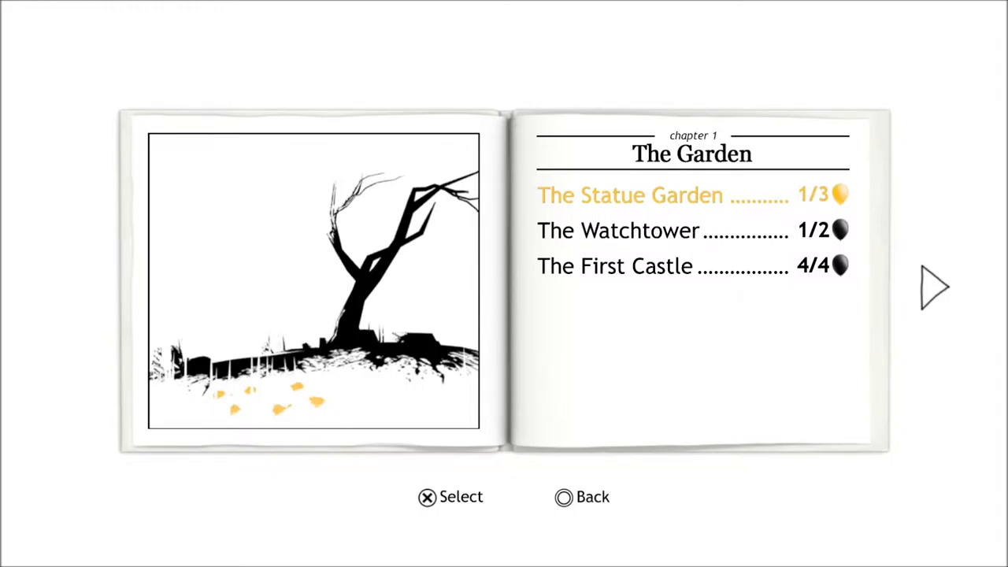
pyautogui.click(933, 287)
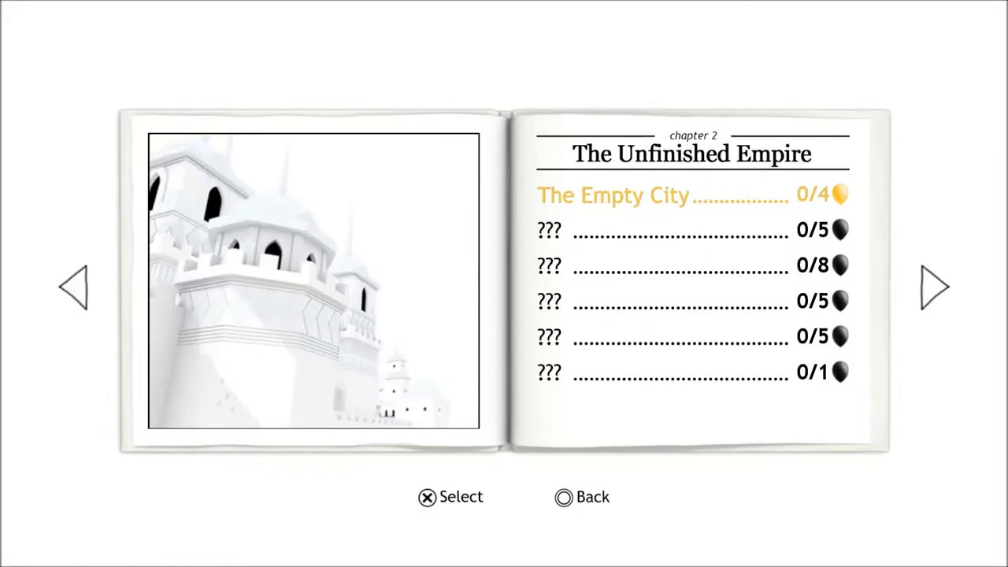